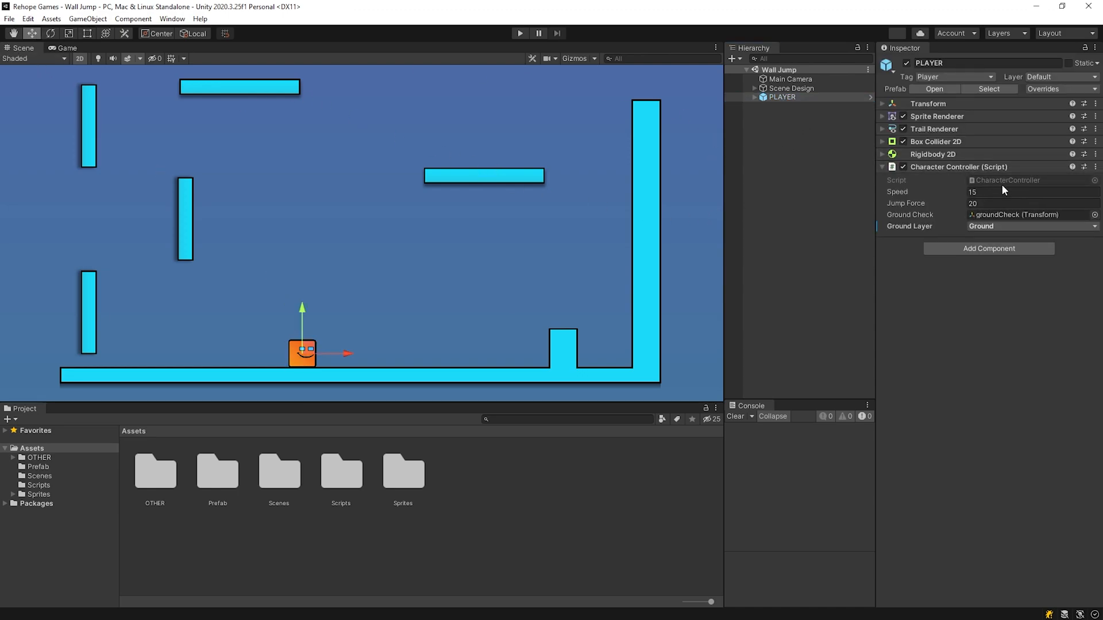
pyautogui.moveTo(999, 235)
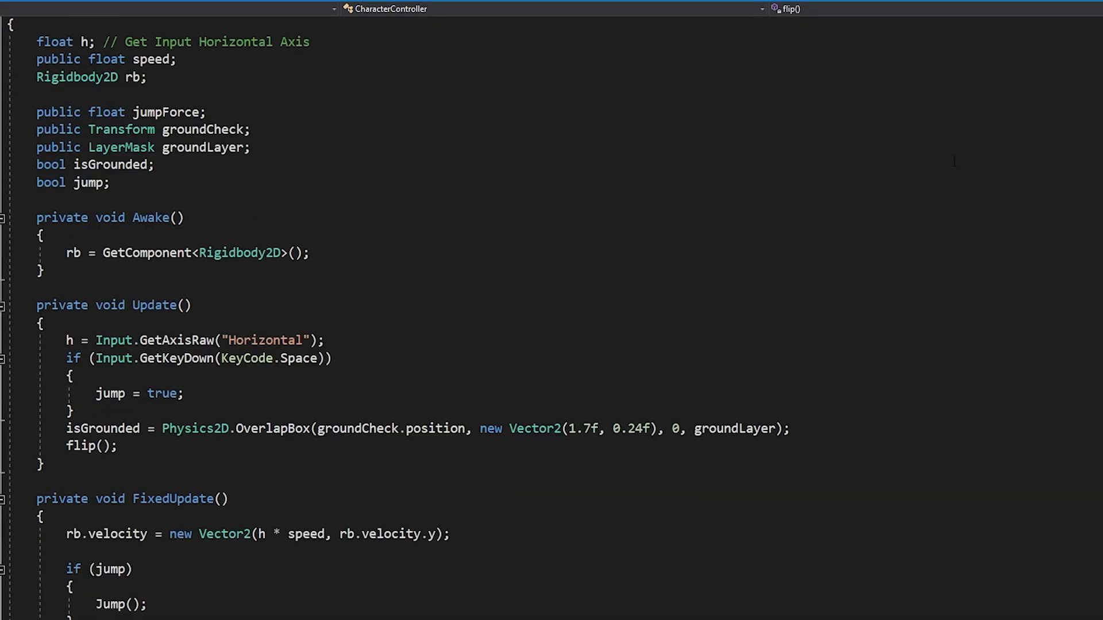
# Step: Keep Ground as the player's ground layer in the Inspector
pyautogui.scroll(-3)
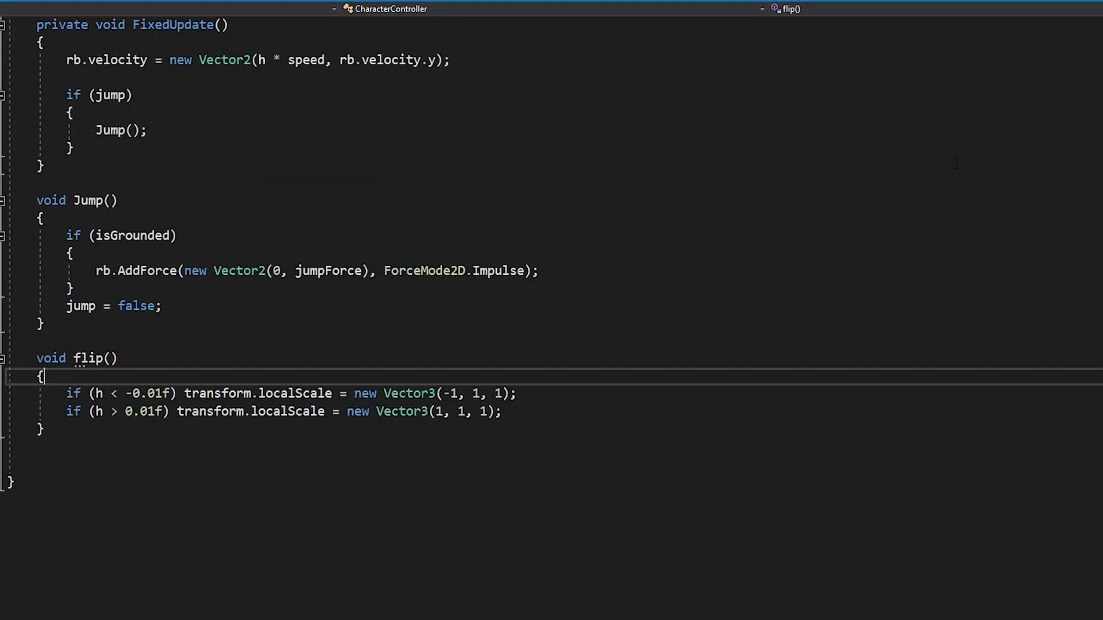
pyautogui.scroll(3)
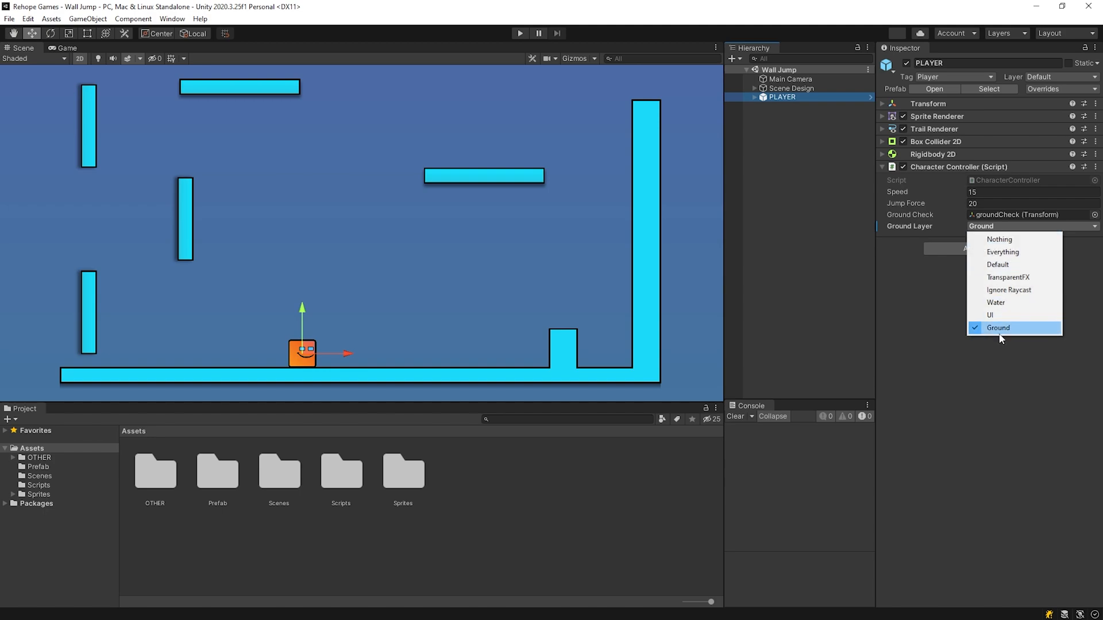
pyautogui.click(999, 328)
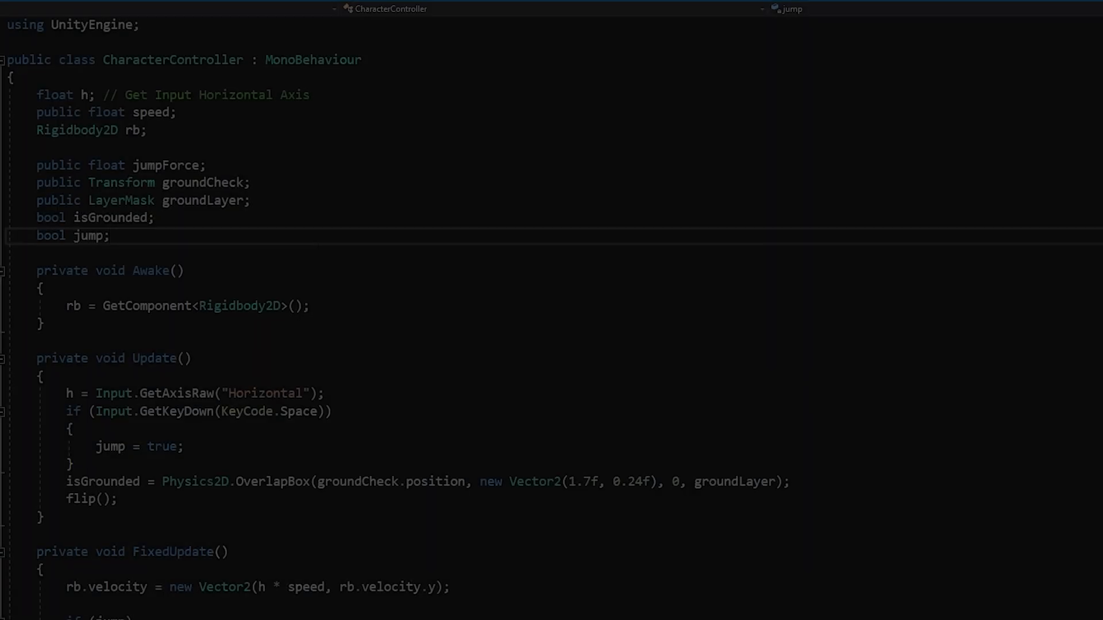
# Step: Declare the wallCheck transform, isWallTouch and isSliding bools, and wallSlidingSpeed float
pyautogui.write('public transform wallCheck;')
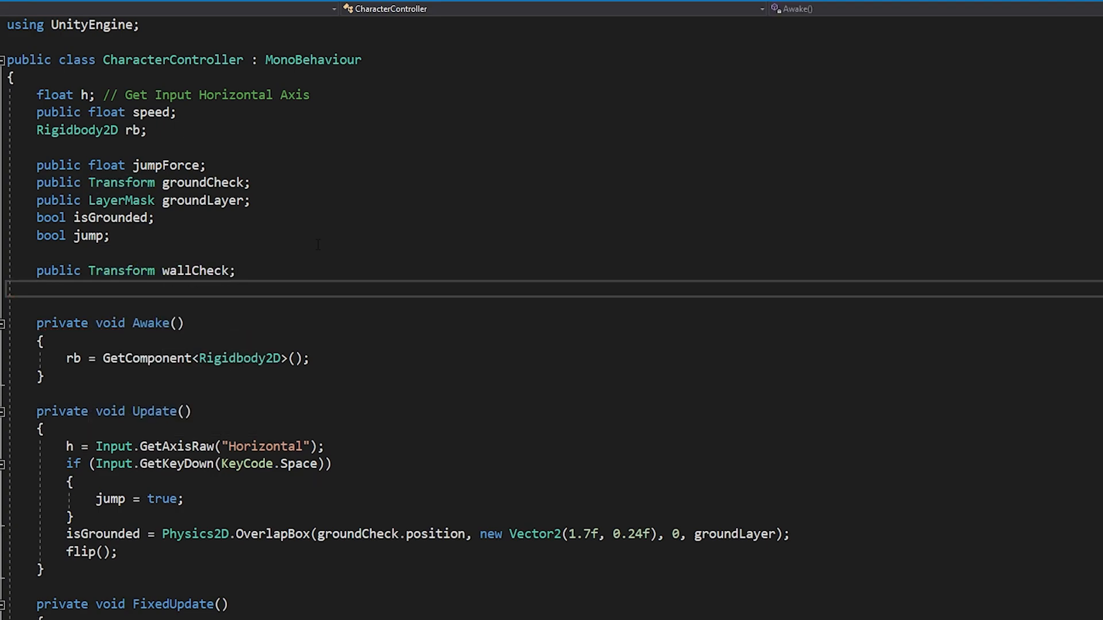
pyautogui.rightClick(882, 163)
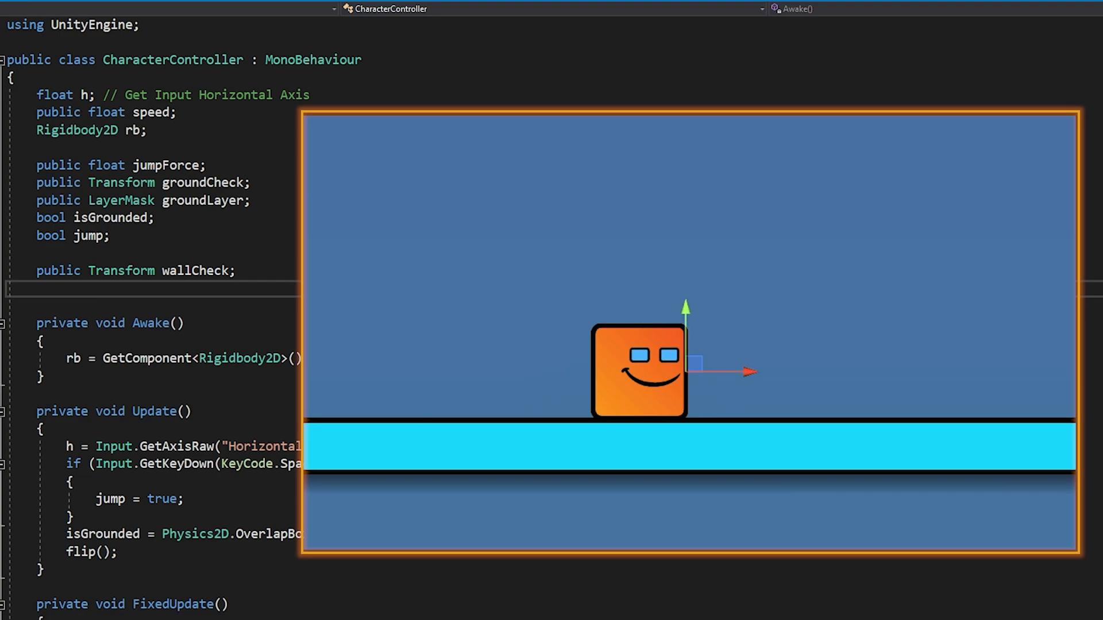
pyautogui.write('bool isWallTouch;')
pyautogui.write('bool isS')
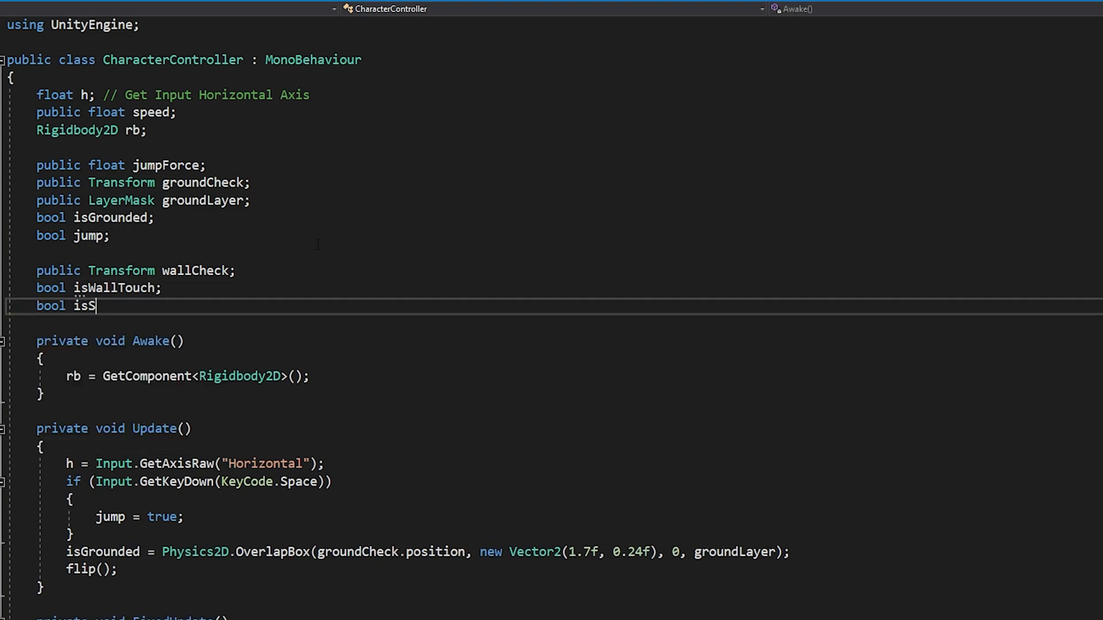
pyautogui.write('liding;')
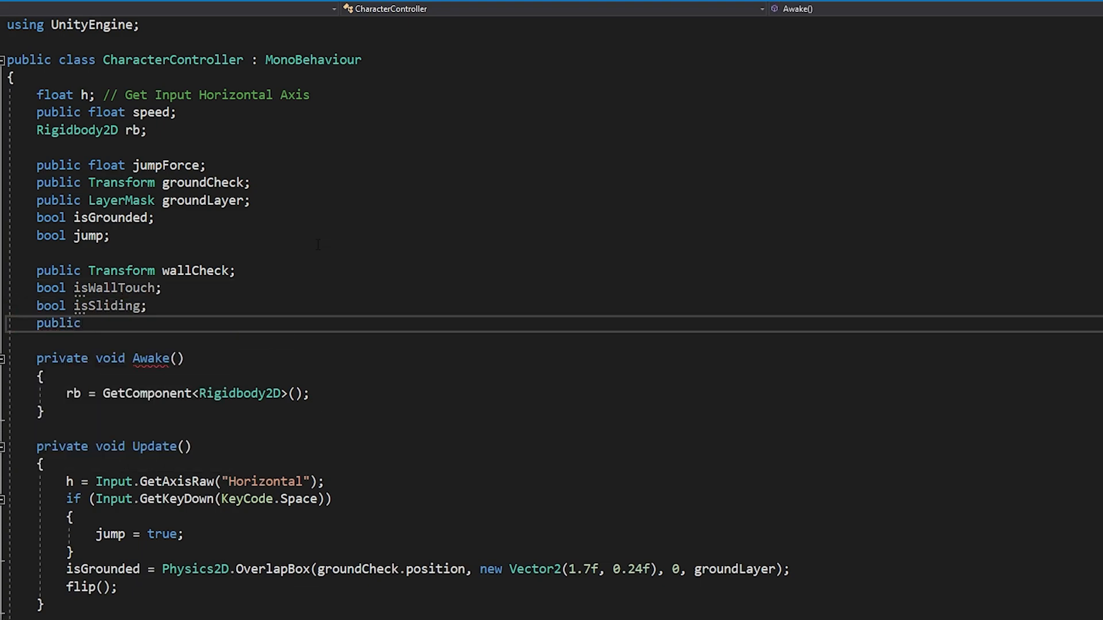
pyautogui.write('float wallSlidingSpeed;')
pyautogui.write('[Header("Wall Jump System')
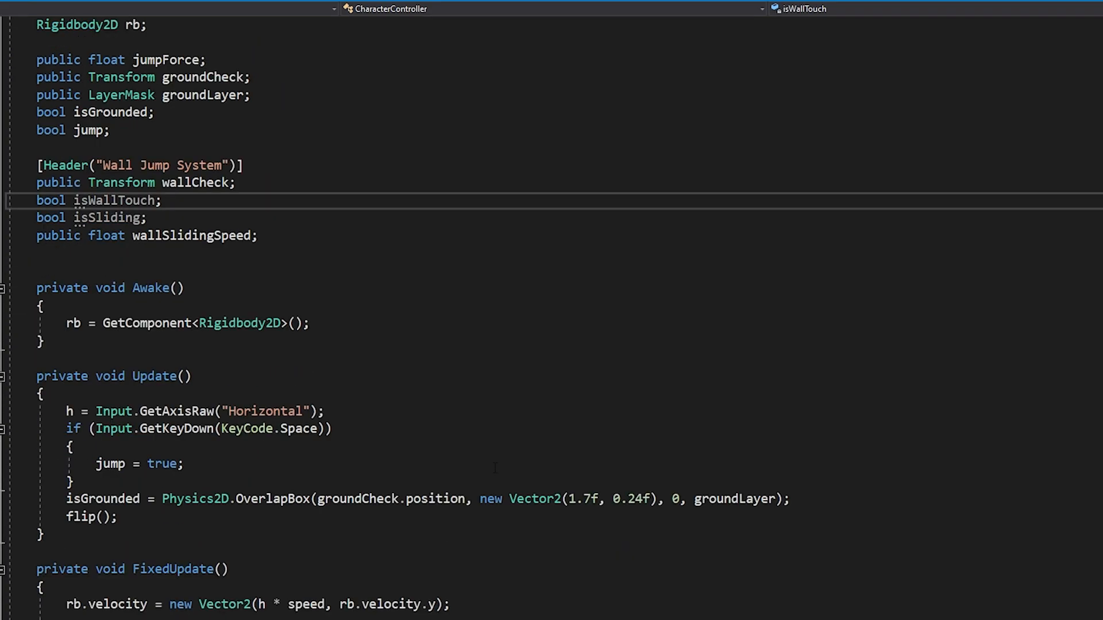
# Step: Assign isWallTouch from a Physics2D.OverlapBox check in Update
pyautogui.write('isWall')
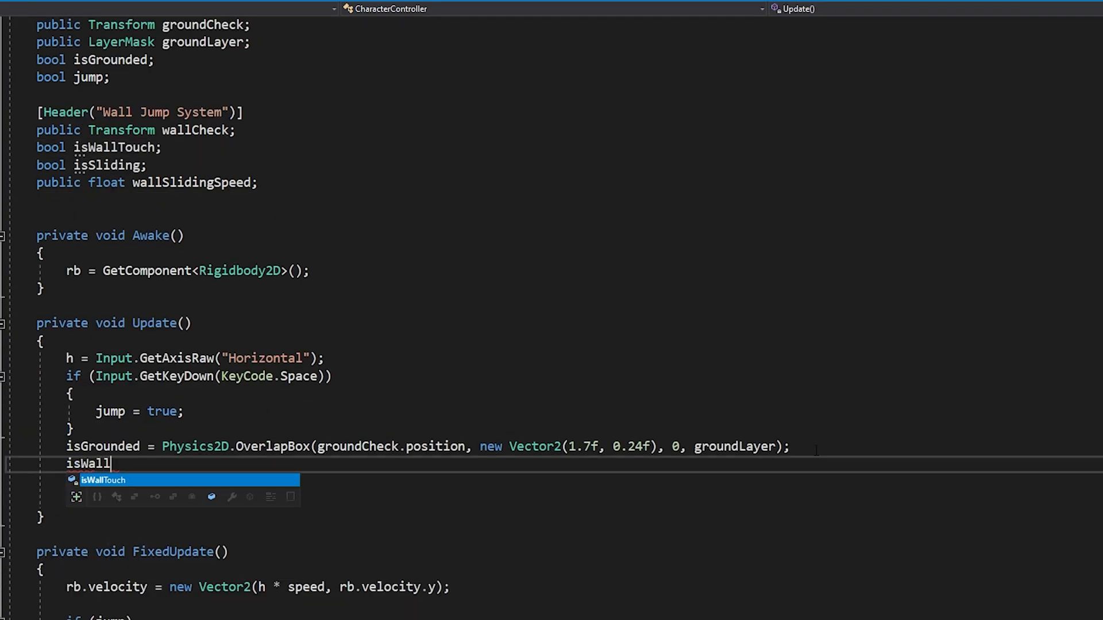
pyautogui.write('Touch=')
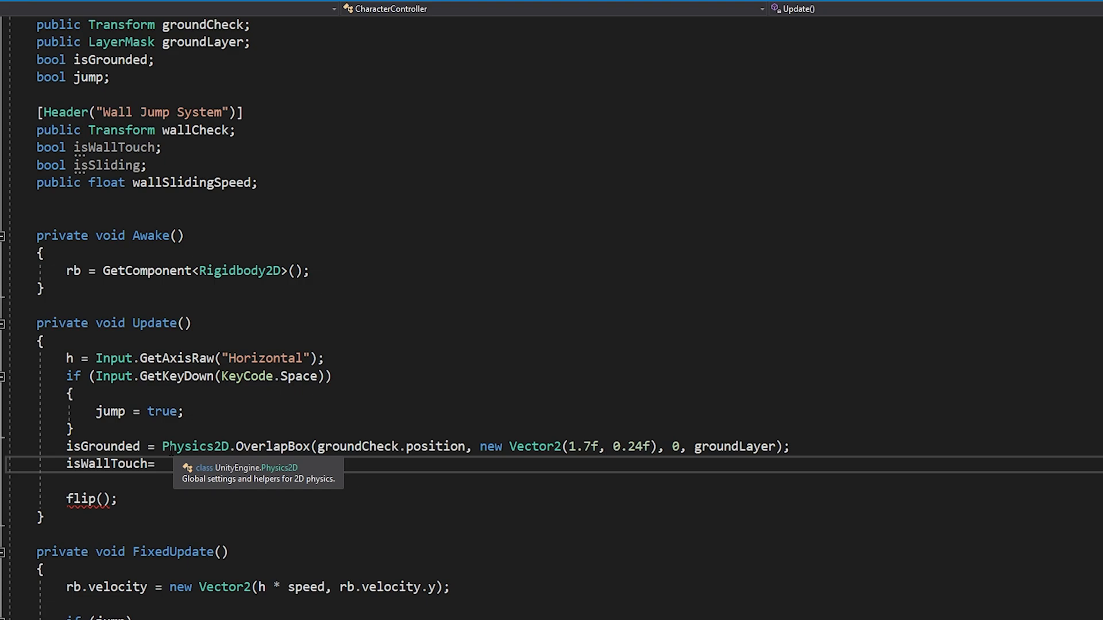
pyautogui.write('Physics2D.OverlapBox(groundCheck.position, new Vector2(1.7f, 0.24f), 0, groundLayer);')
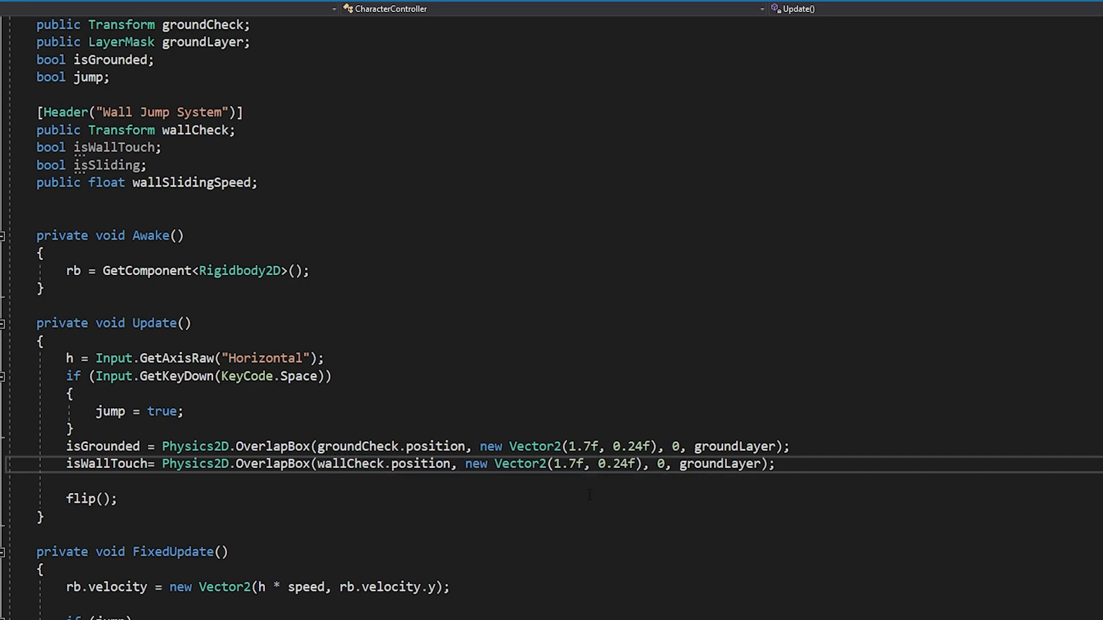
# Step: Add a Box Collider 2D to wallCheck sized 0.3 by 1.6
pyautogui.write('b')
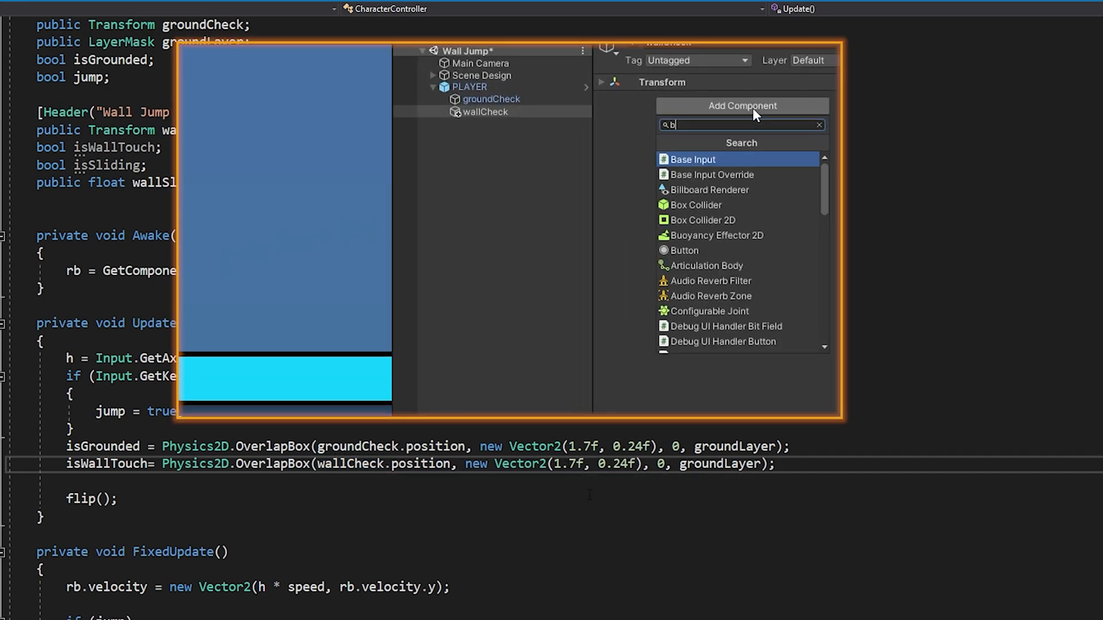
pyautogui.click(701, 220)
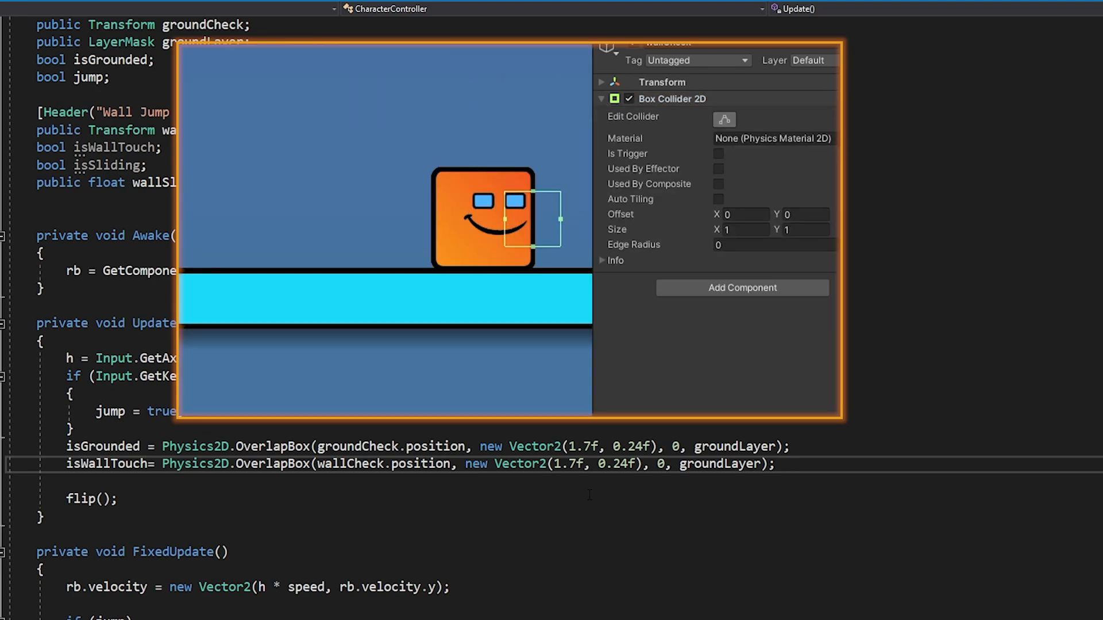
pyautogui.click(740, 229)
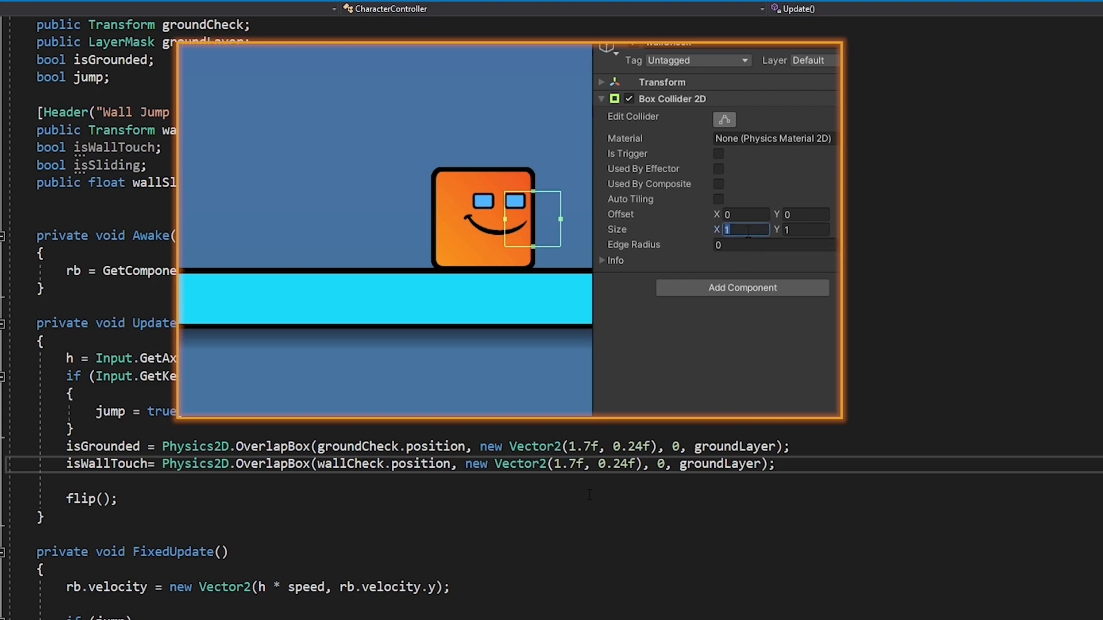
pyautogui.write('0.3')
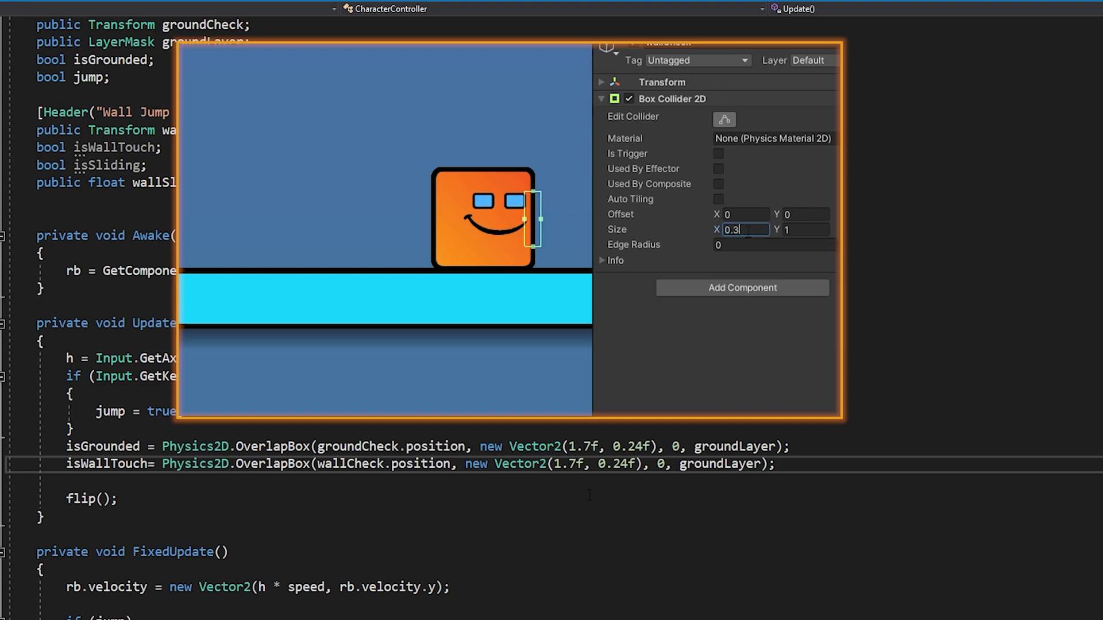
pyautogui.click(806, 229)
pyautogui.write('.6')
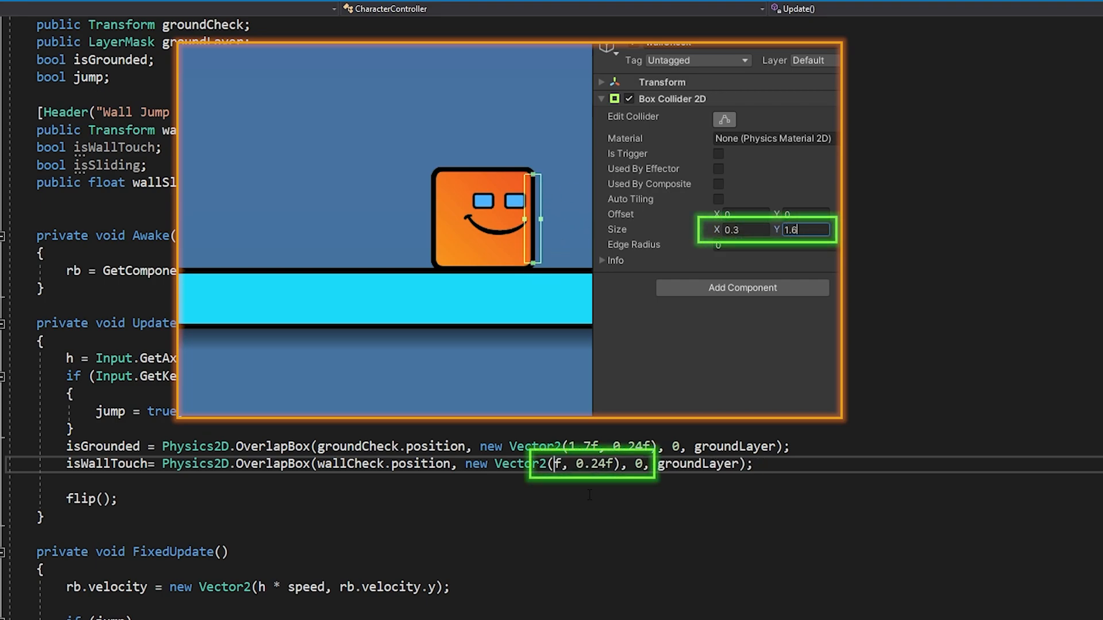
pyautogui.write('.3')
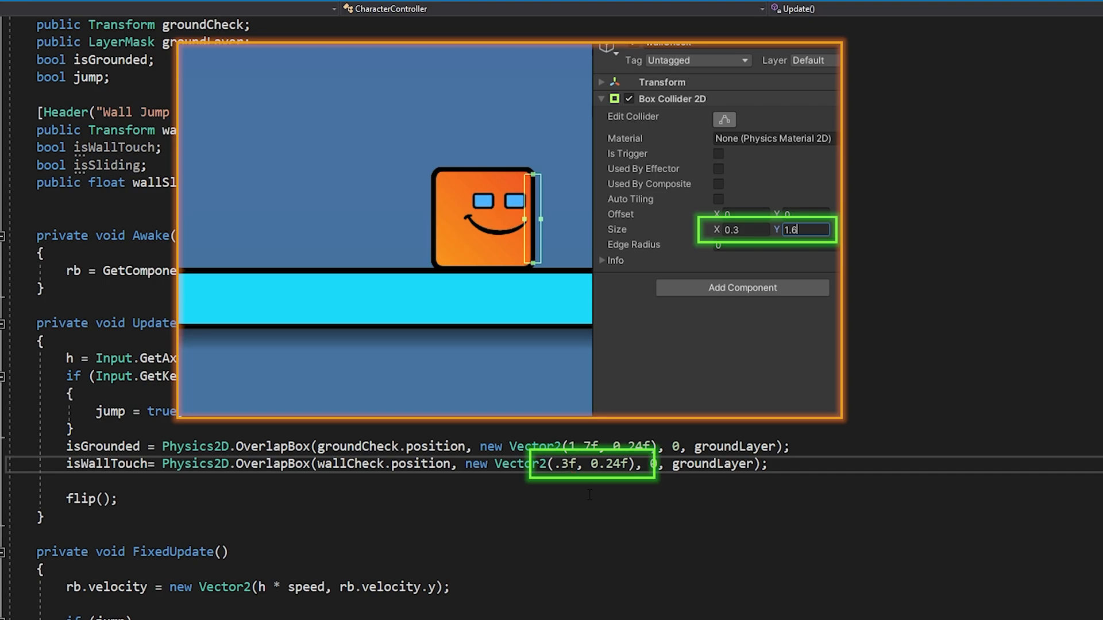
pyautogui.write('1.6')
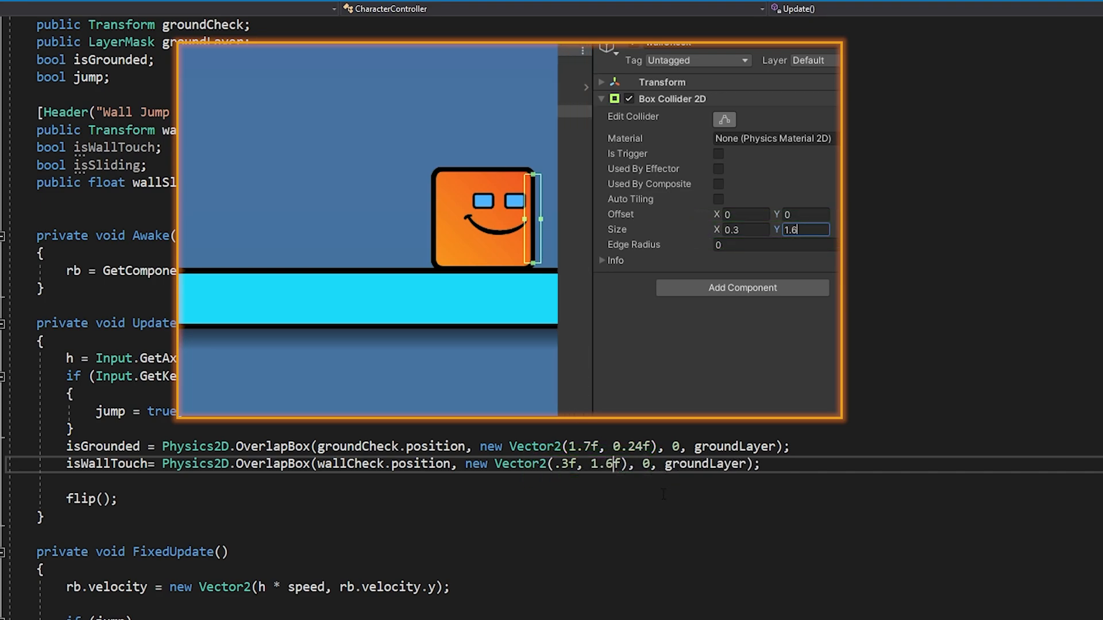
pyautogui.rightClick(833, 126)
pyautogui.write('if(')
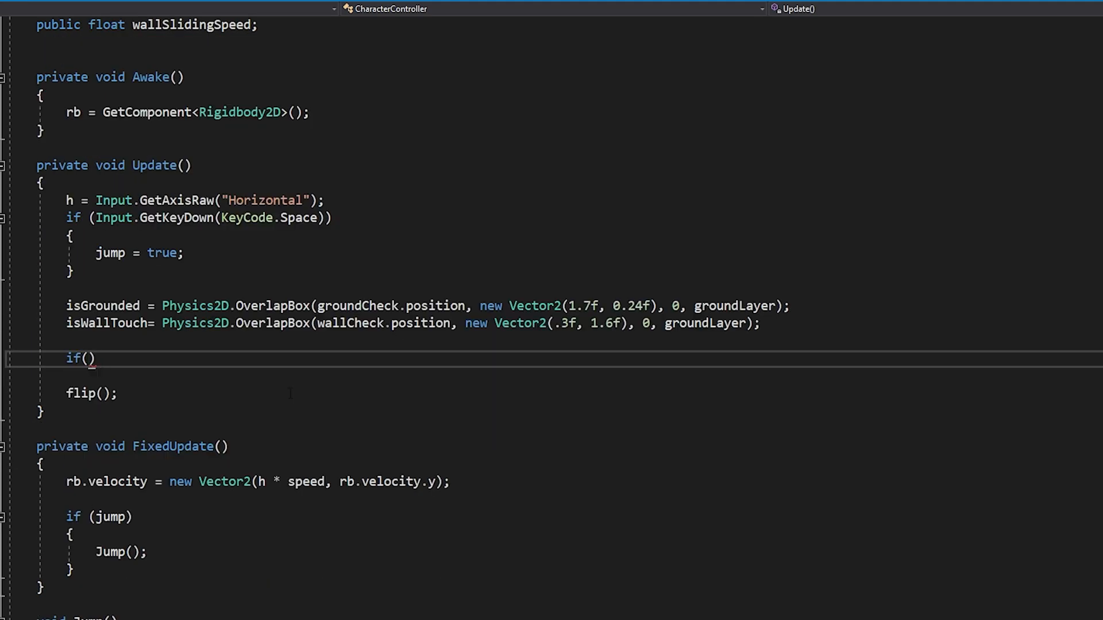
# Step: Set isSliding true when isWallTouch and horizontal input h != 0
pyautogui.write('isWallTouch && !isGrounded &&')
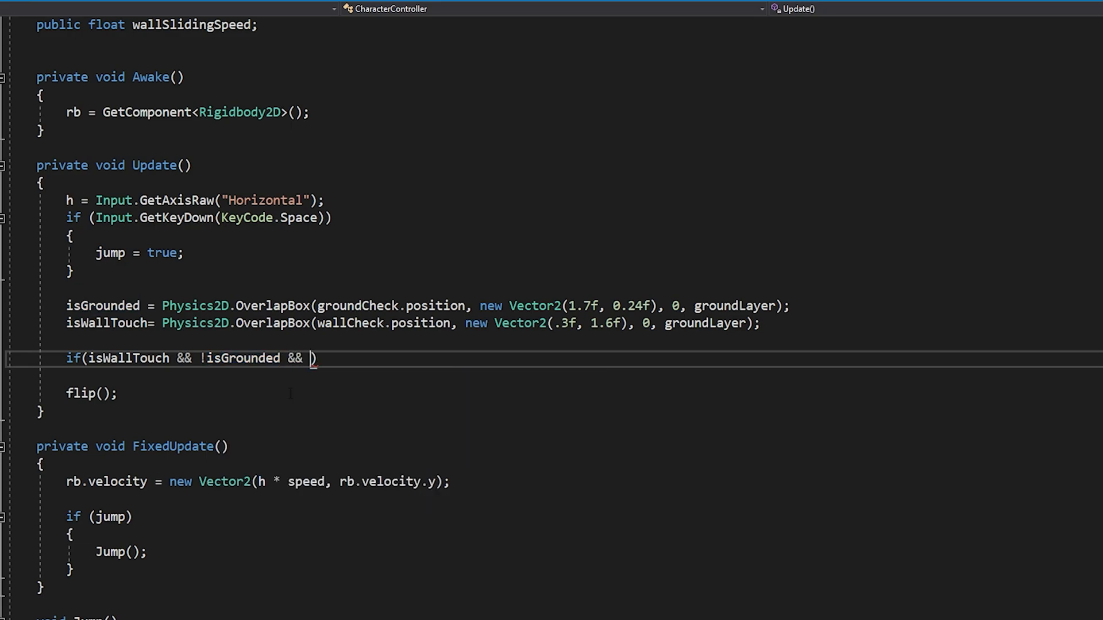
pyautogui.write('h !=0')
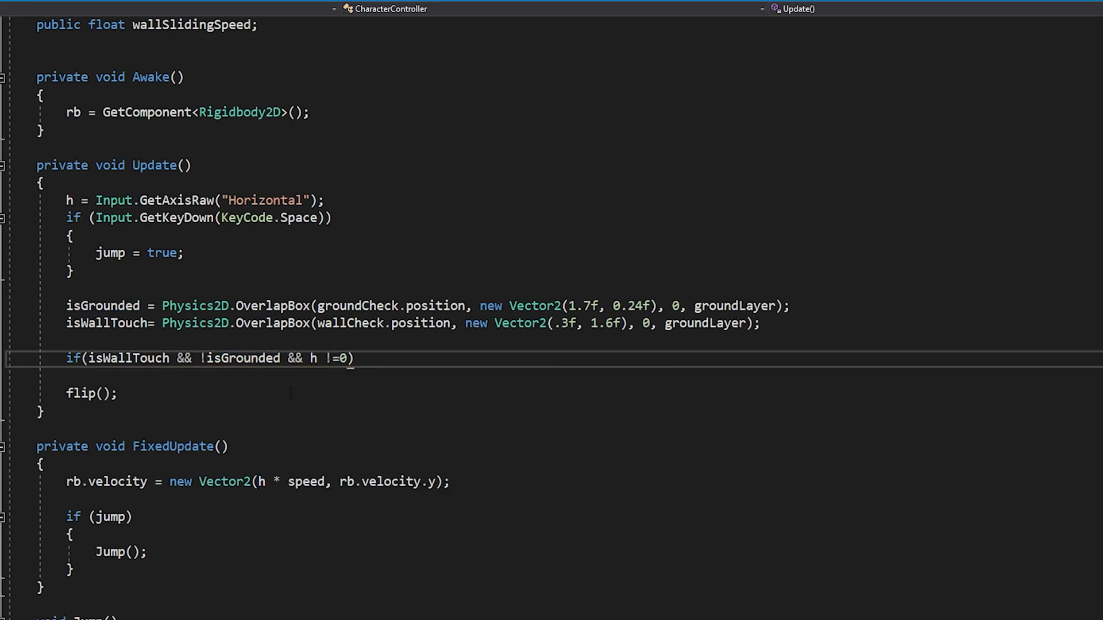
pyautogui.write('isSliding')
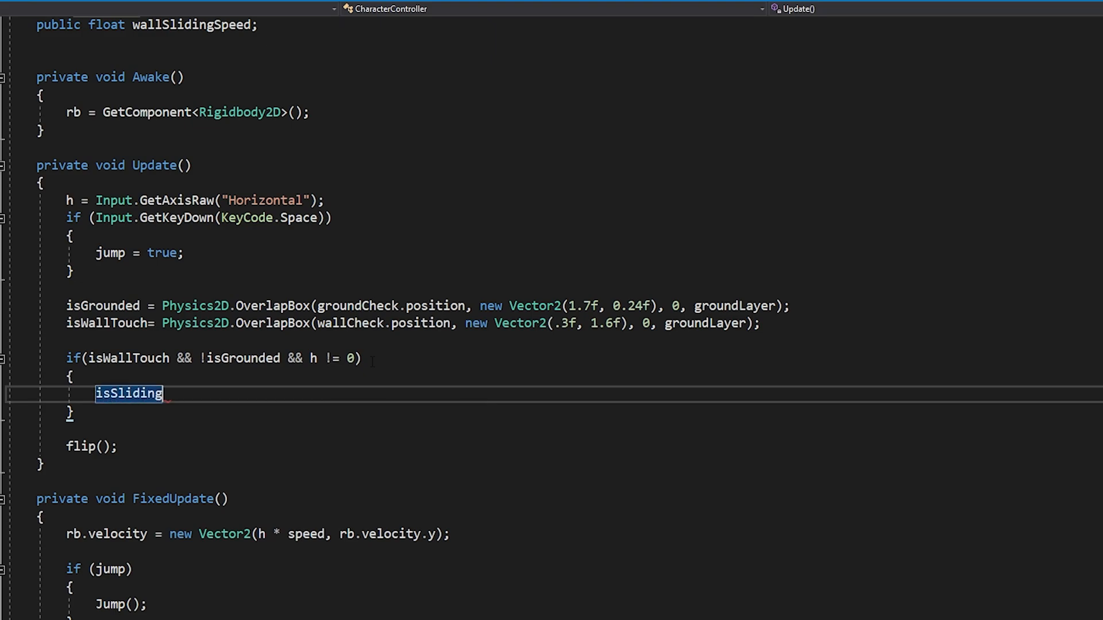
pyautogui.write('= true;')
pyautogui.write('rb.velocity=')
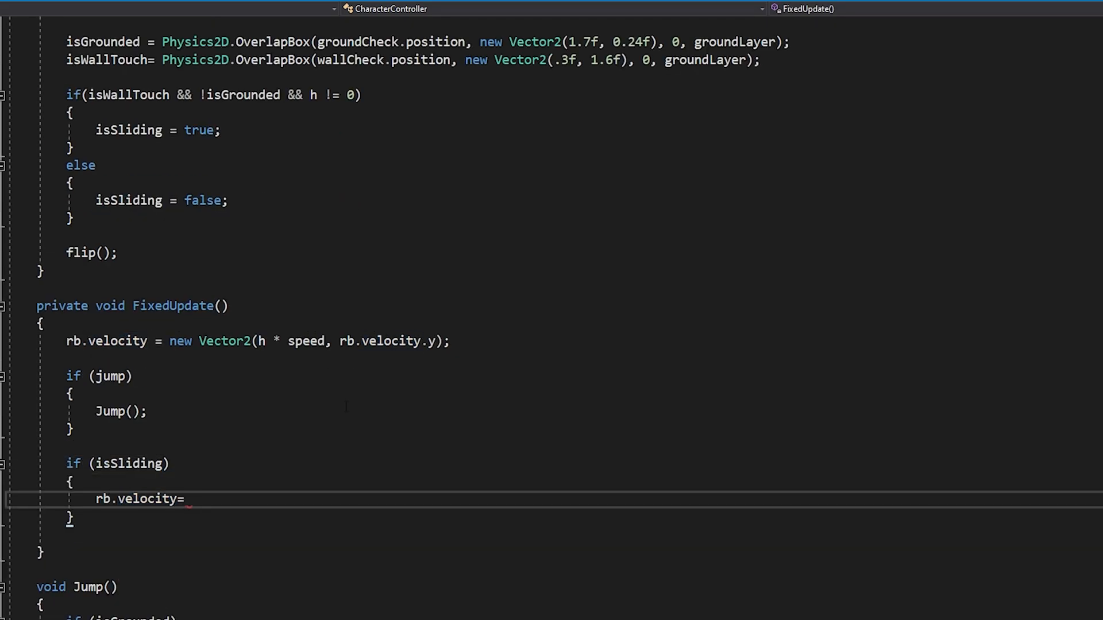
# Step: Clamp rb.velocity.y with Mathf.Clamp using -wallSlidingSpeed as the lower bound
pyautogui.write('new Vector2(rb.velocity.x,')
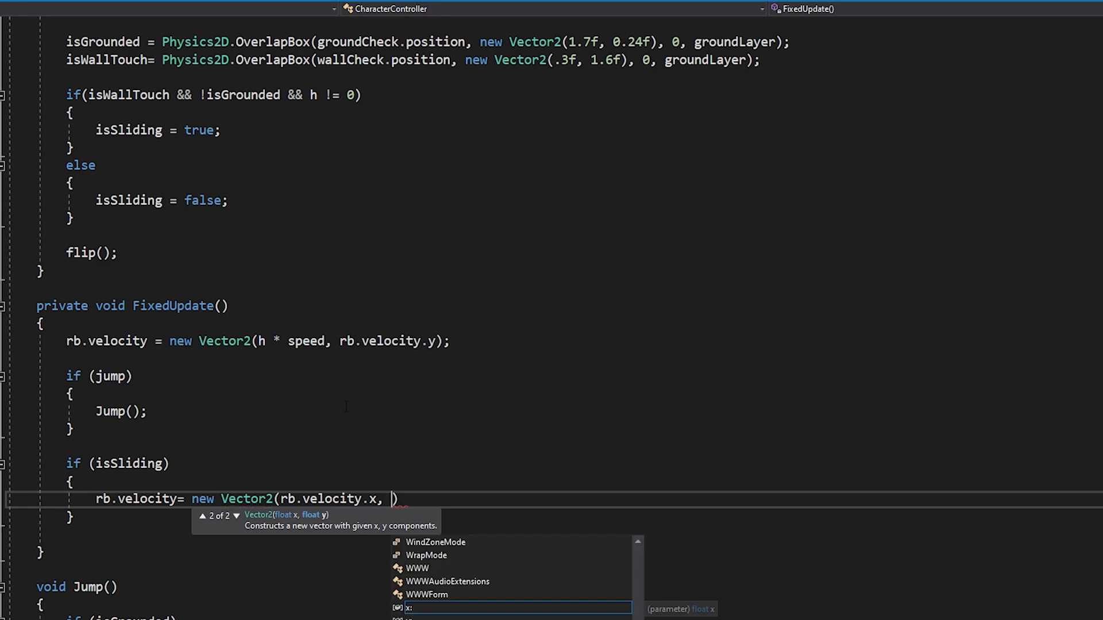
pyautogui.write('Mathf.Clamp')
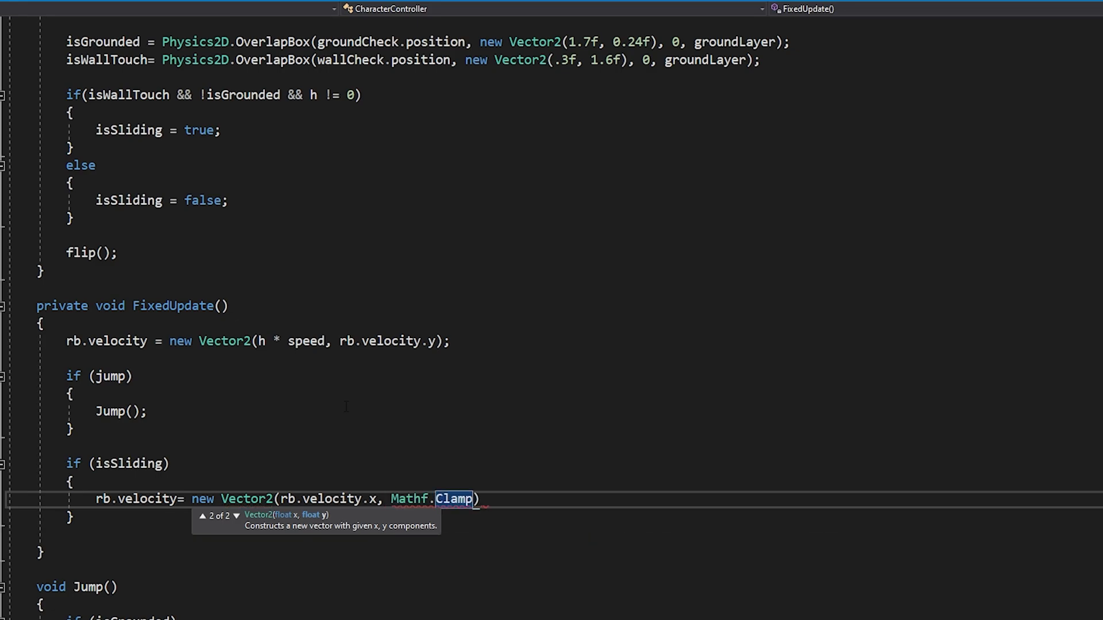
pyautogui.write('(rb.velocity.y, wallSlidingSpeed, float.MaxValue')
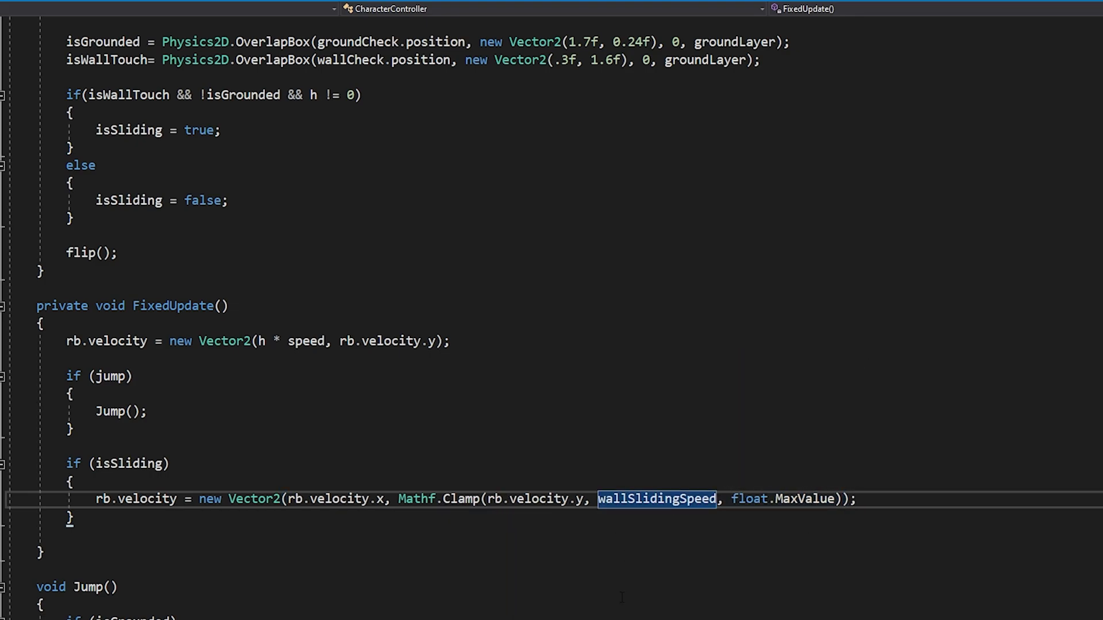
pyautogui.write('-')
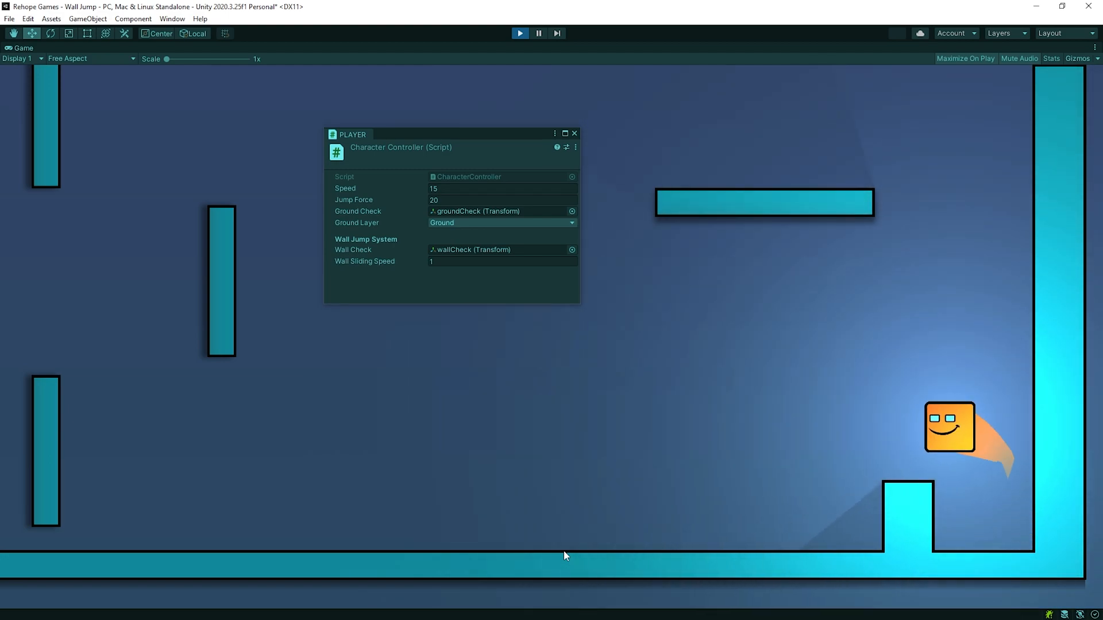
# Step: Set Wall Sliding Speed to 10 and move the player against a wall in Play mode
pyautogui.write('10')
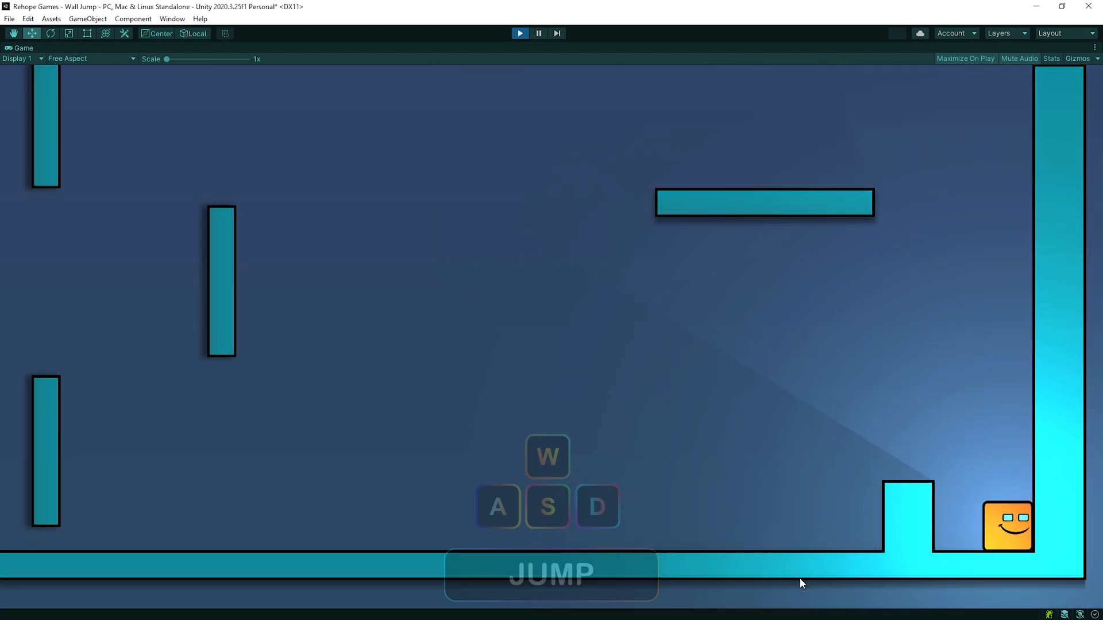
pyautogui.press('d')
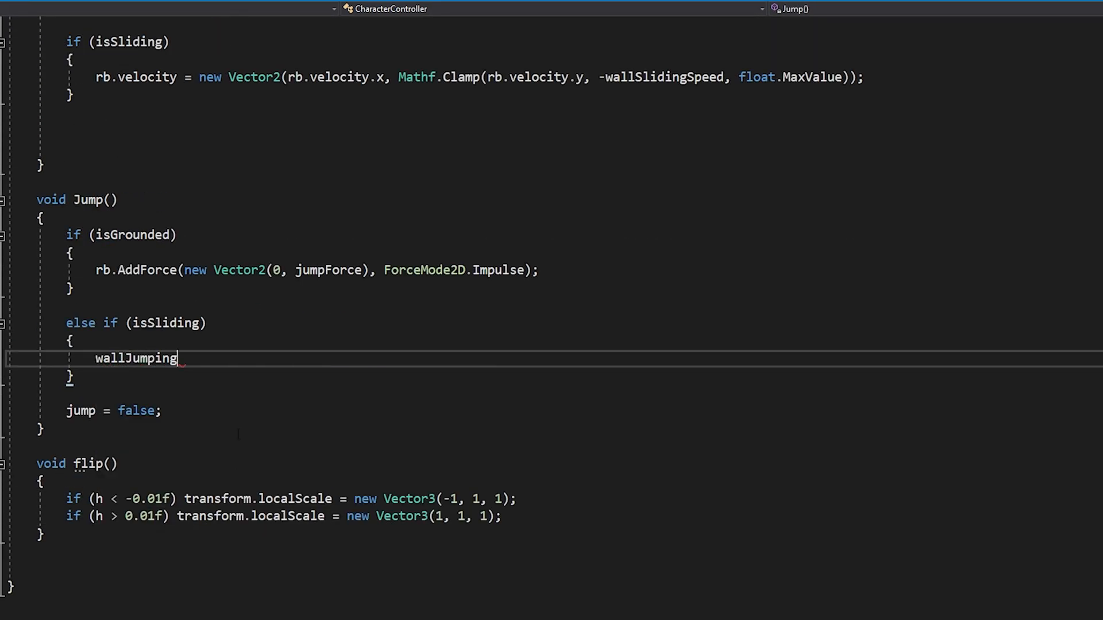
# Step: Set wallJumping true and Invoke StopWallJump in Jump(), adding an else branch and force 20
pyautogui.write('= true;')
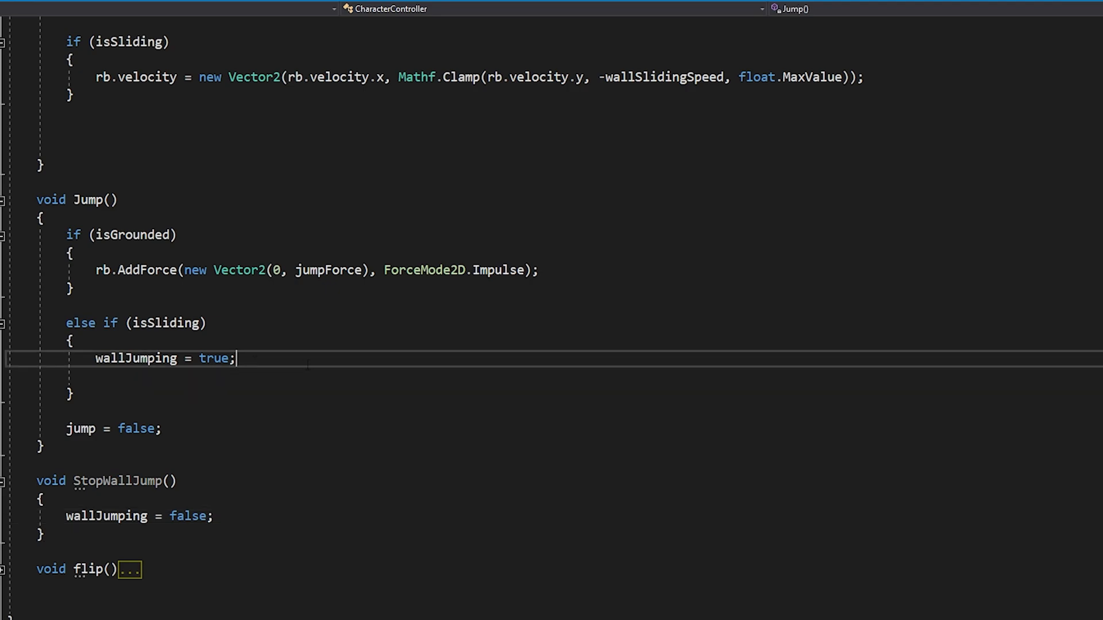
pyautogui.write('Invoke("StopWallJump")')
pyautogui.click(569, 129)
pyautogui.write('rb.velocity = new Vector2(-h * wallJumpForce.x, wallJumpForce.y);')
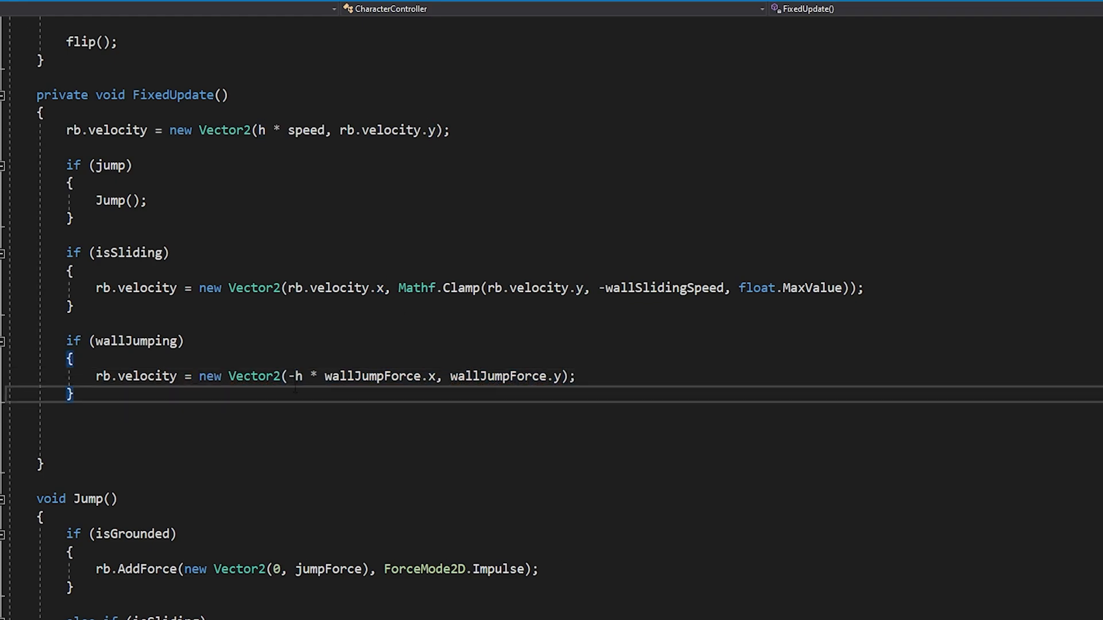
pyautogui.write('else')
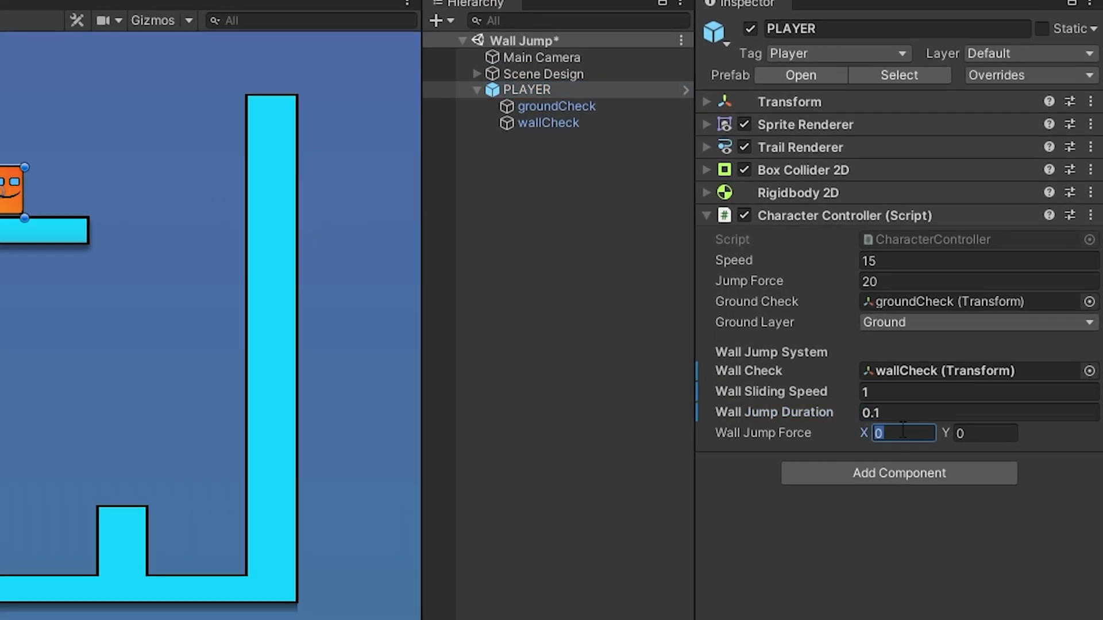
pyautogui.write('20')
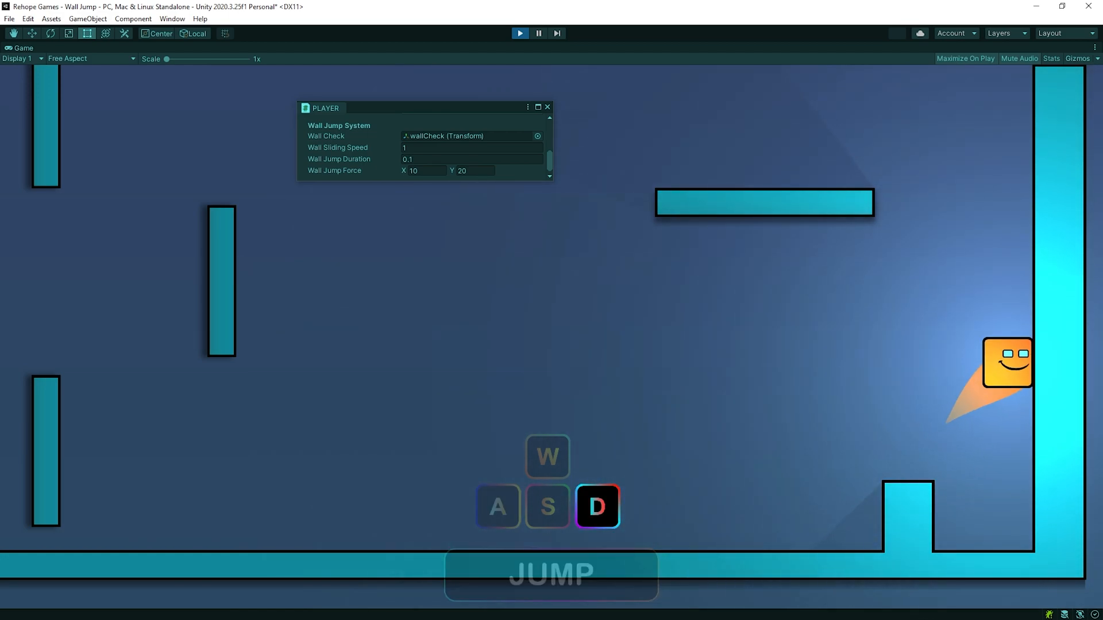
# Step: Test a wall jump, then raise horizontal wall jump force to 50 and retest
pyautogui.press('a')
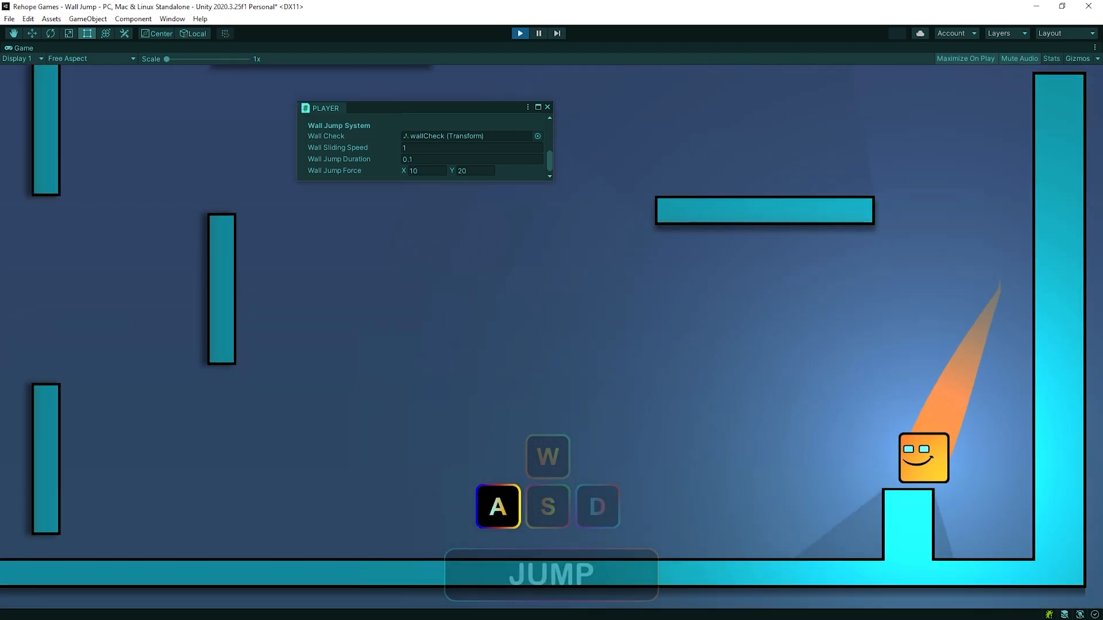
pyautogui.press('d')
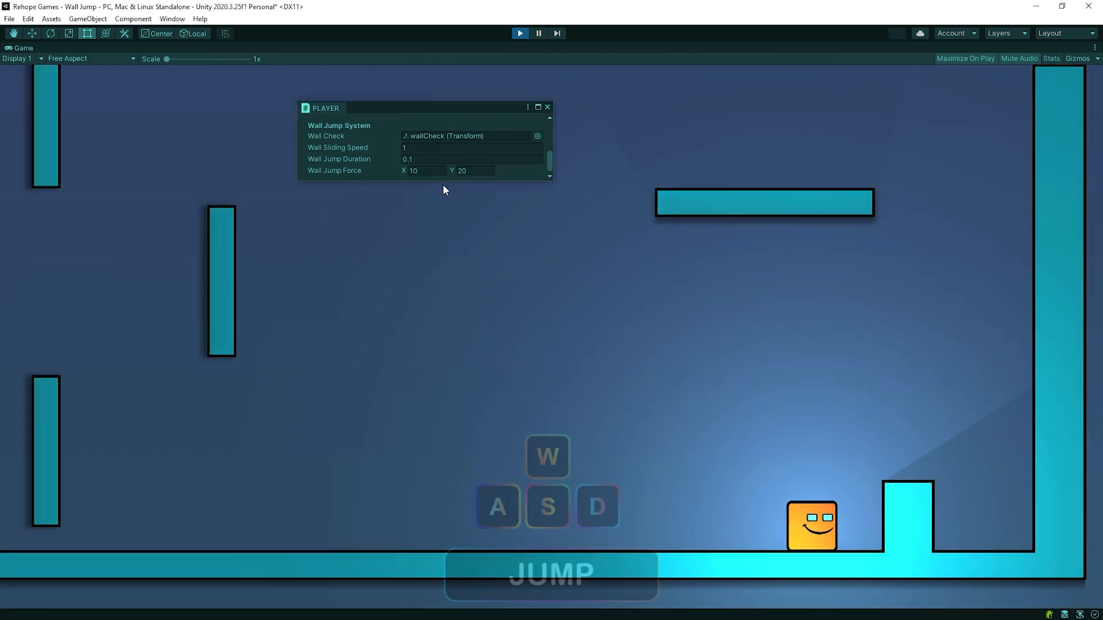
pyautogui.click(422, 171)
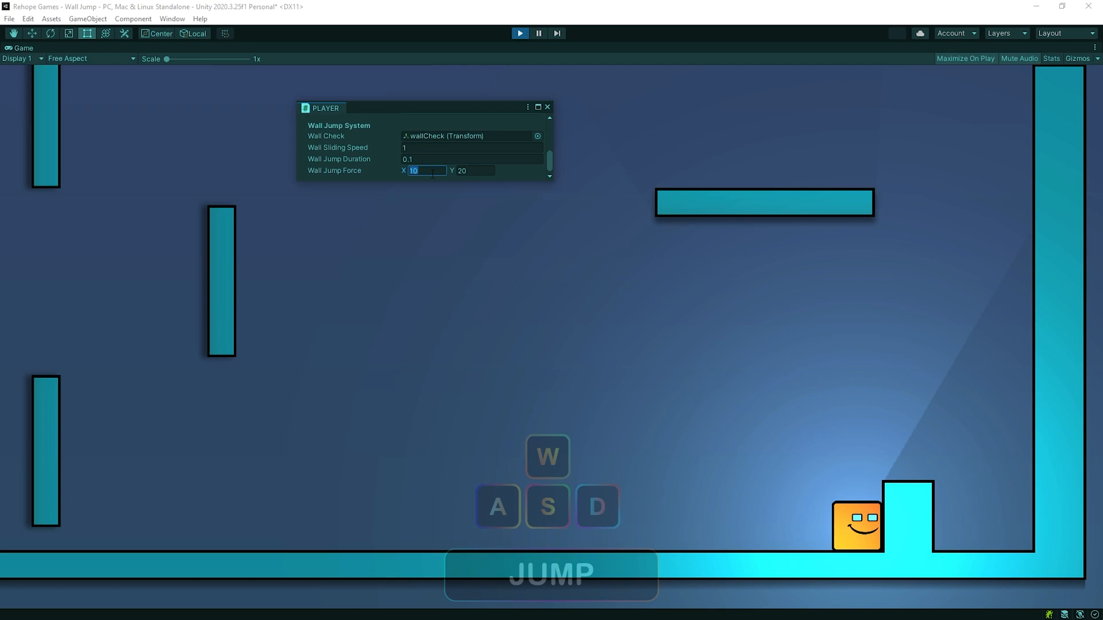
pyautogui.write('50')
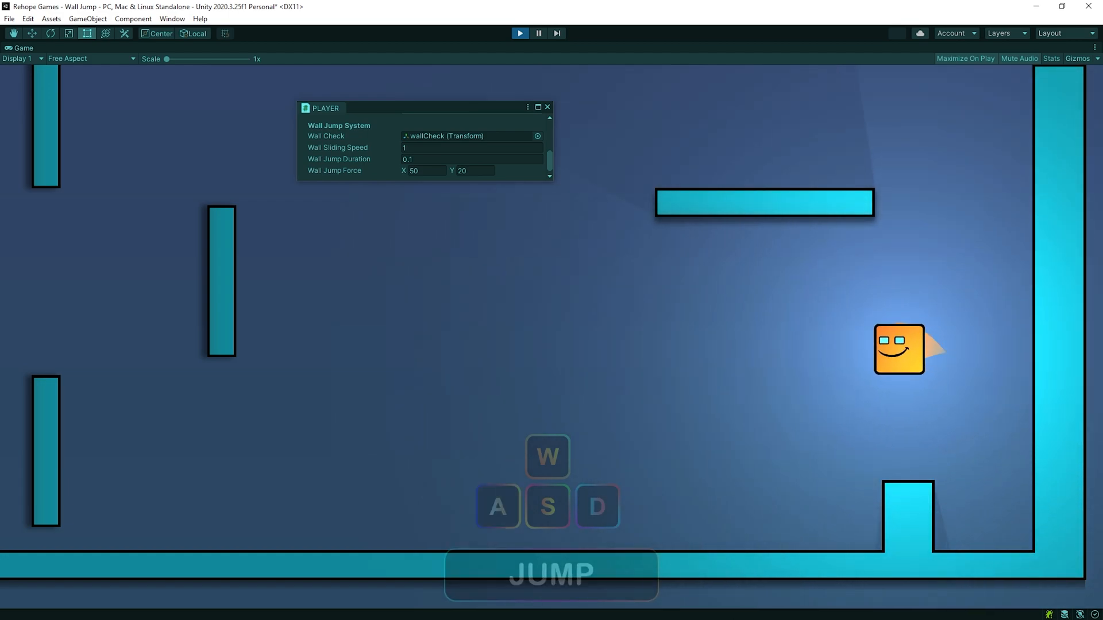
pyautogui.press('d')
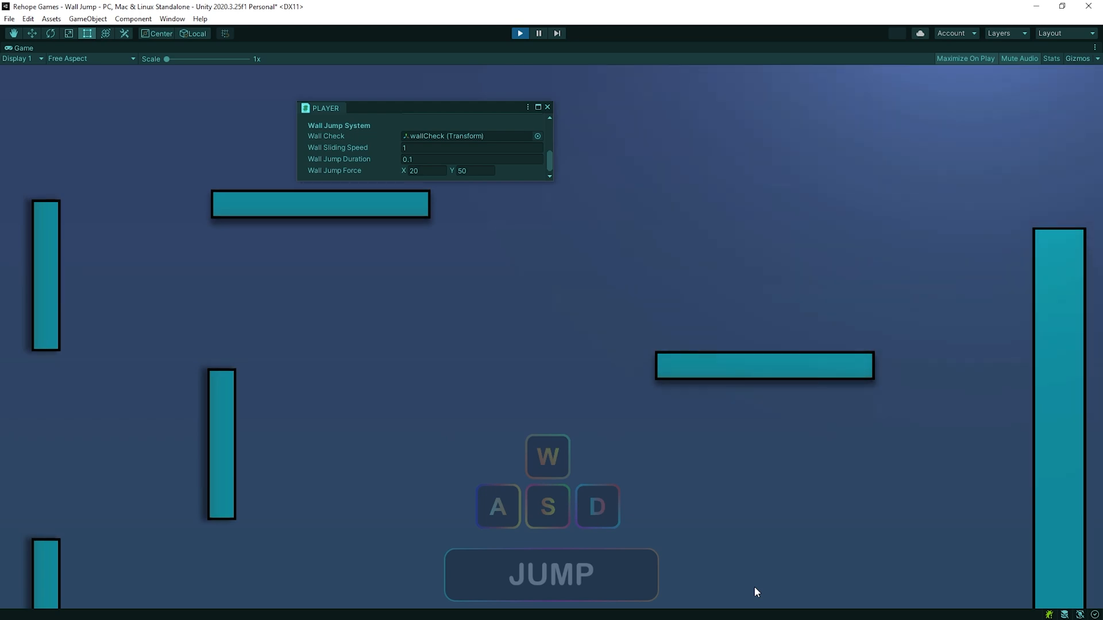
# Step: Test a taller wall jump, then the 10 by 20 force across the level
pyautogui.press('d')
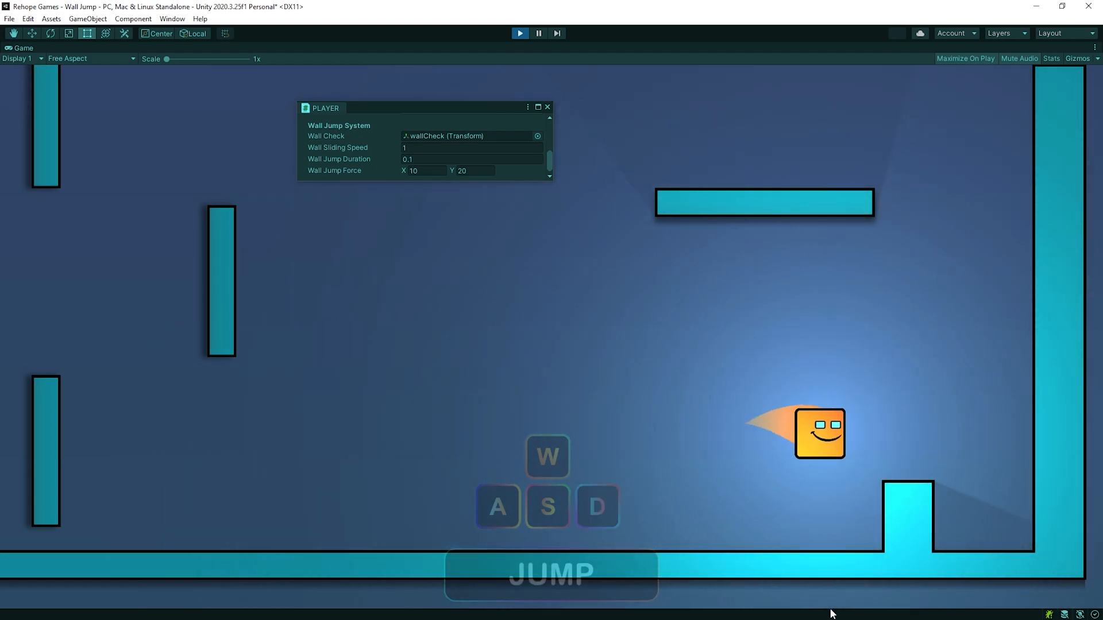
pyautogui.press('d')
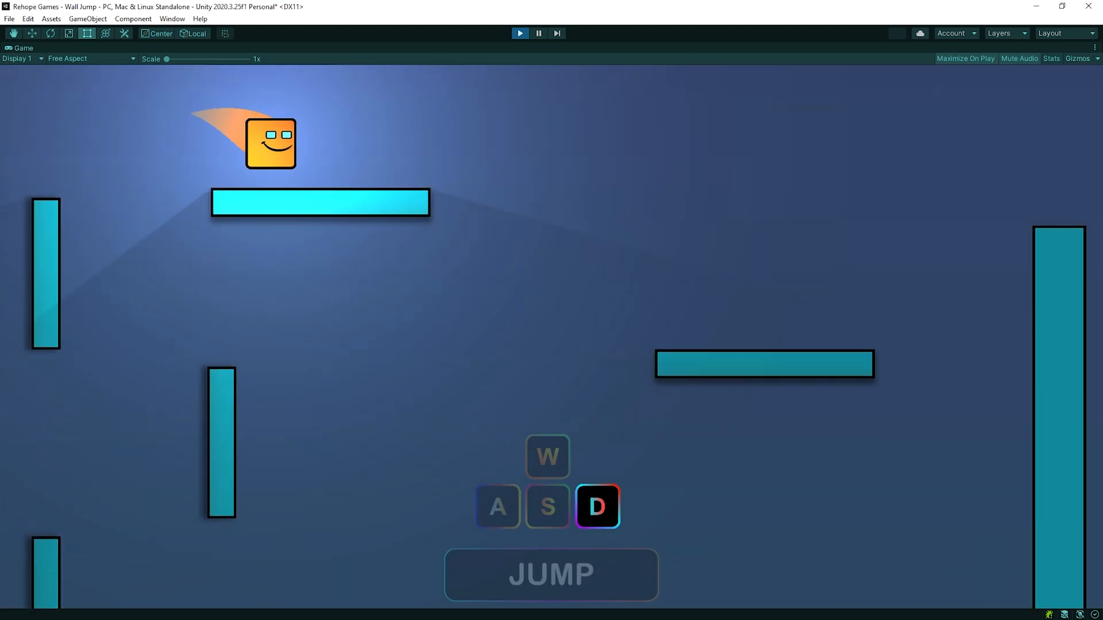
pyautogui.press('d')
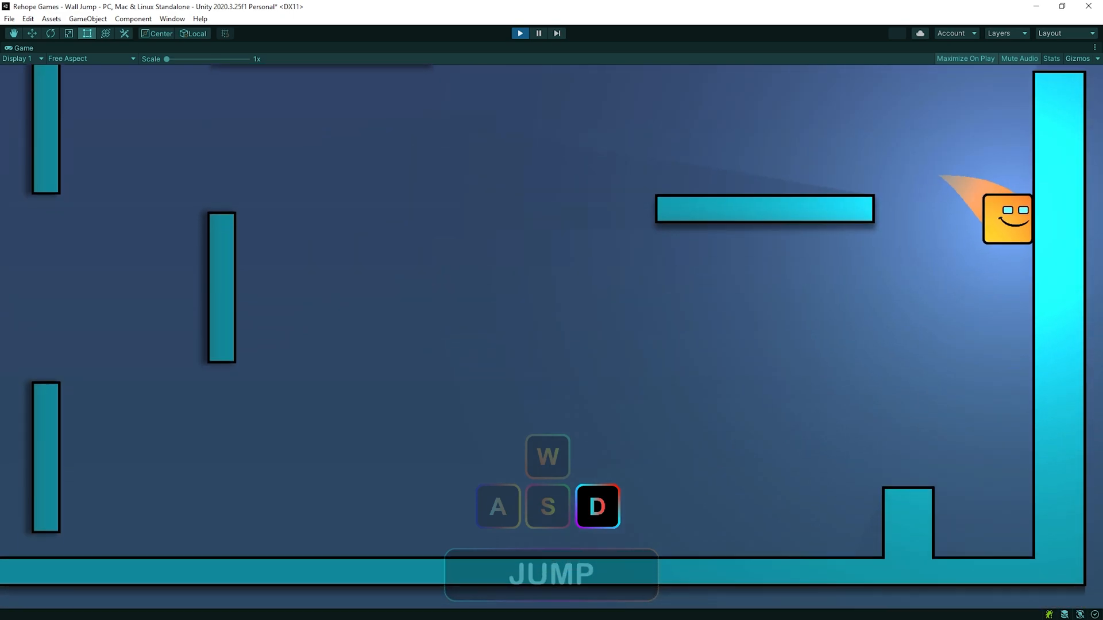